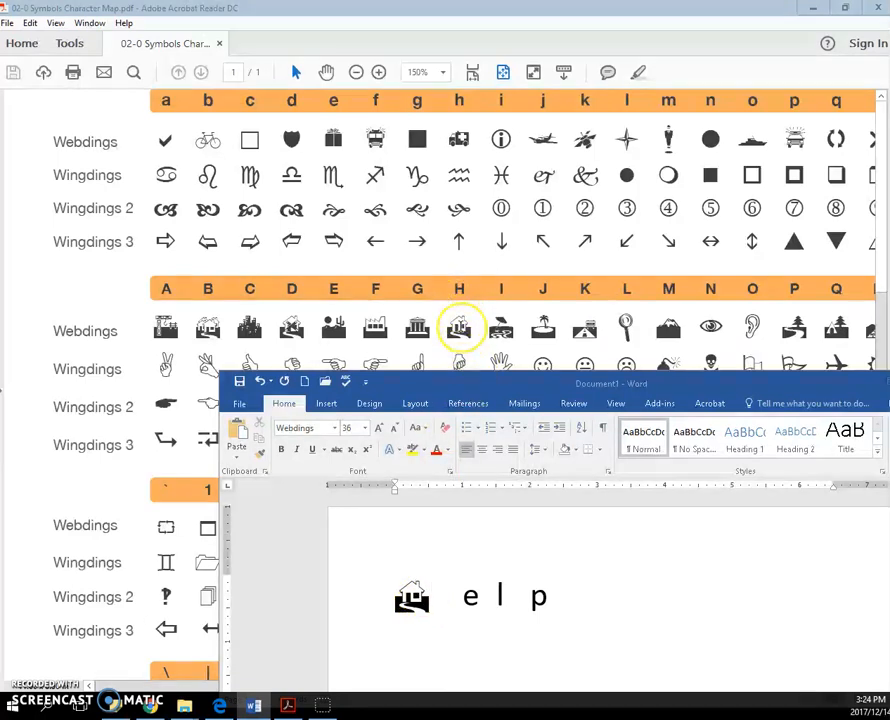
mouse_move(208, 328)
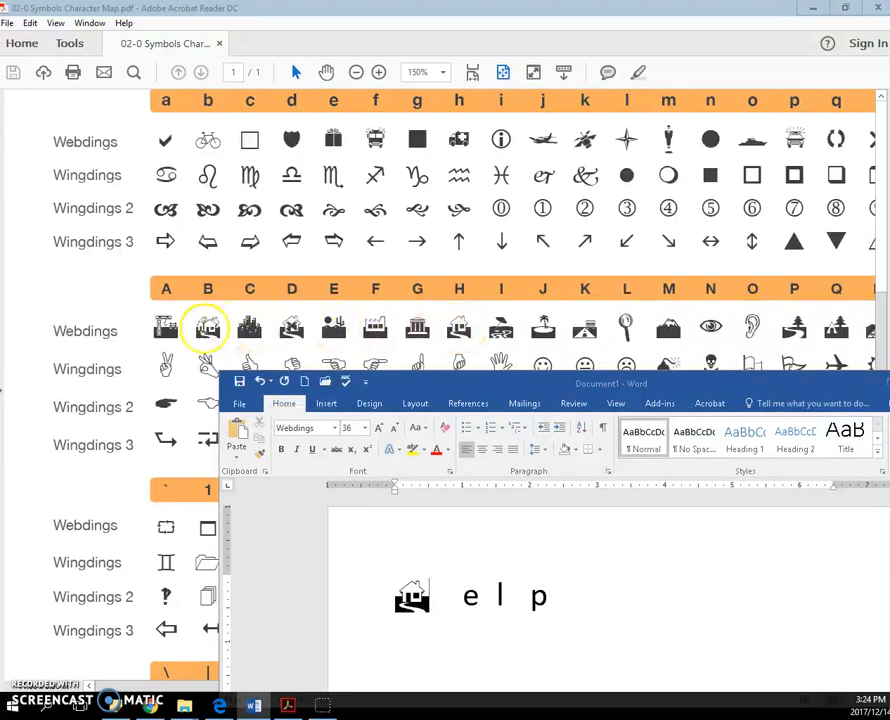
mouse_move(148, 362)
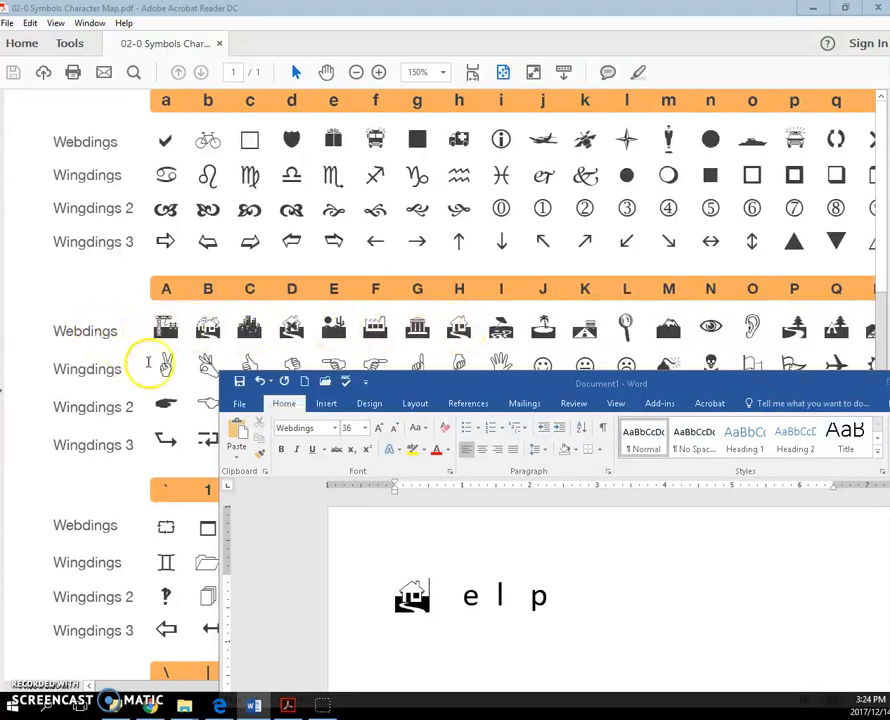
mouse_move(412, 598)
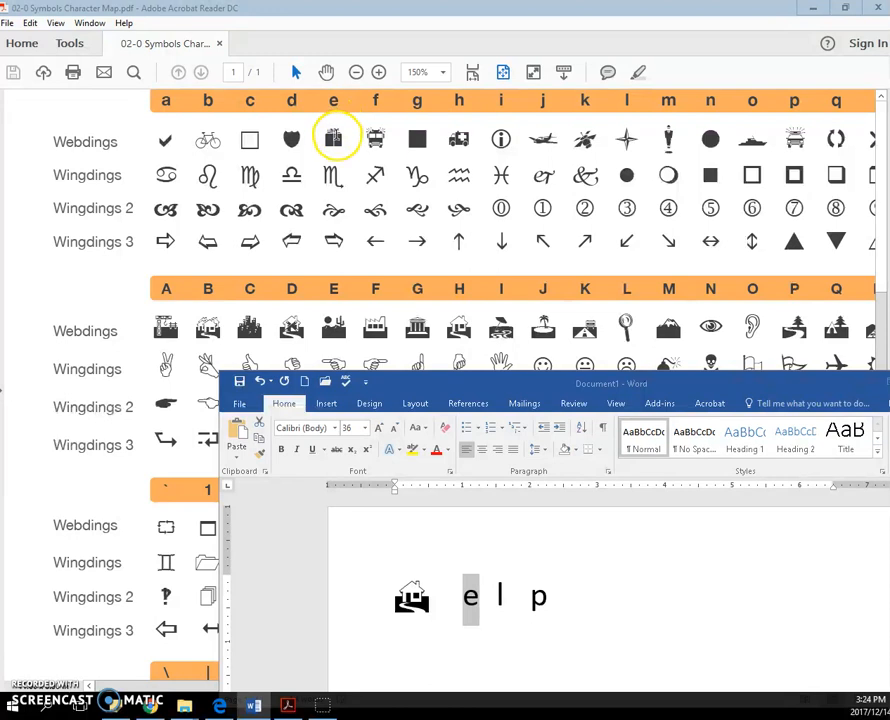
mouse_move(136, 144)
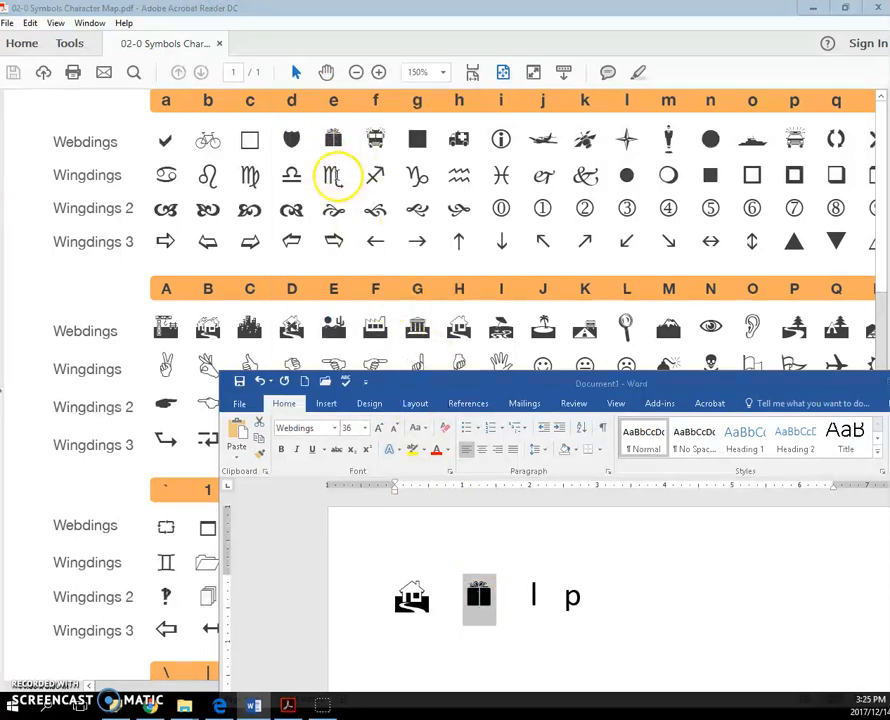
mouse_move(144, 192)
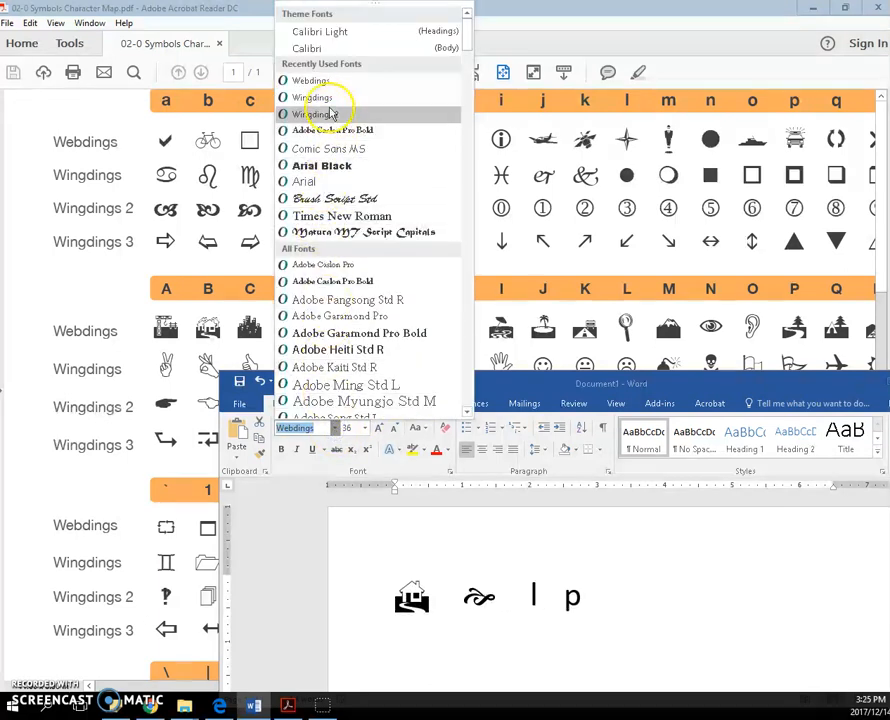
Step: Set the selected symbol's font to Wingdings so it shows the scorpion-like sign
click(316, 96)
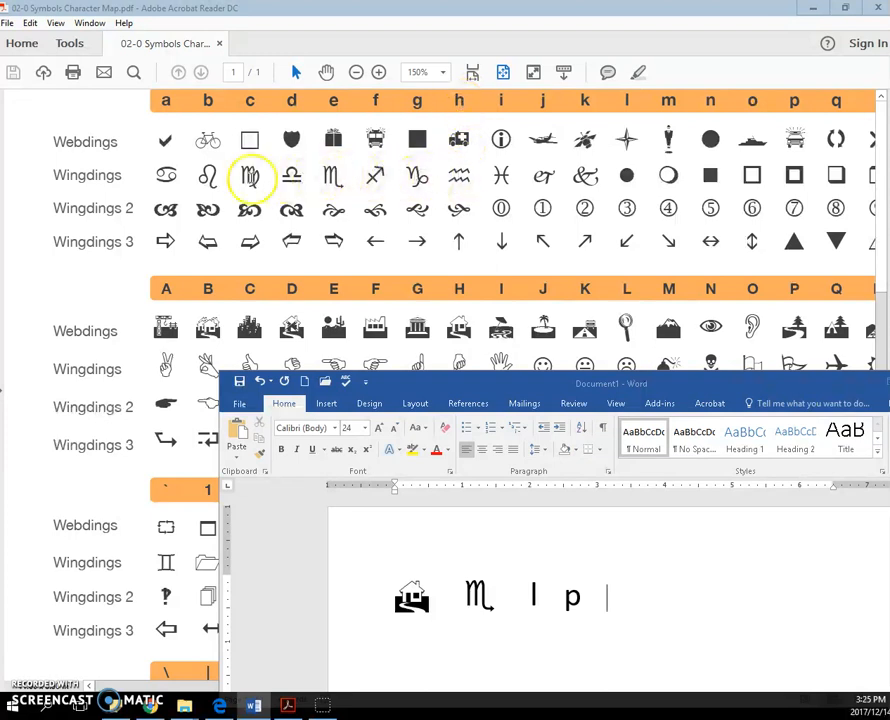
mouse_move(686, 528)
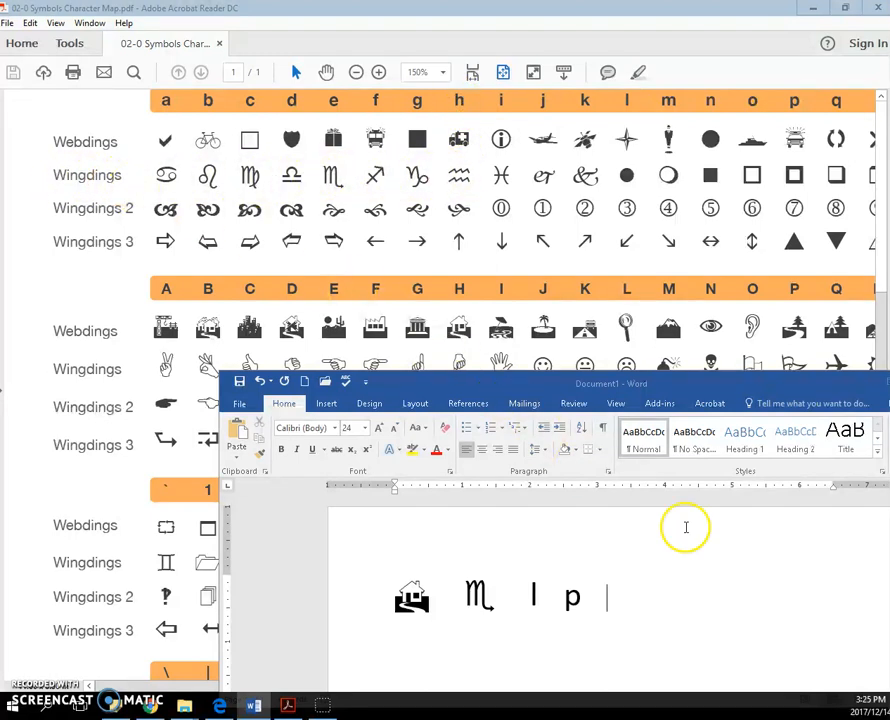
Step: Add the letter h after p and set it to Wingdings to show the wave symbol
text(h)
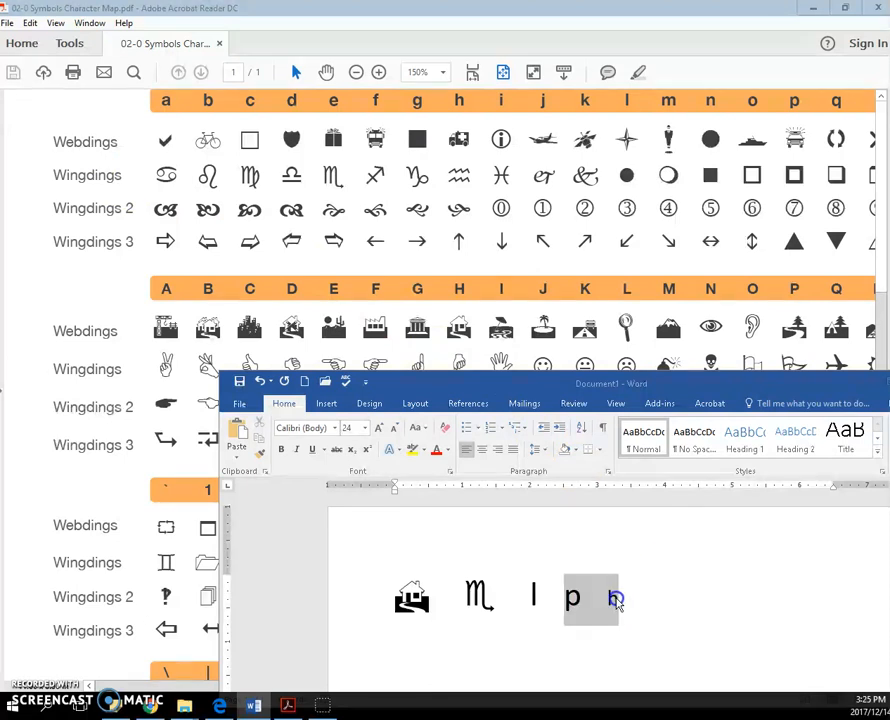
text(h)
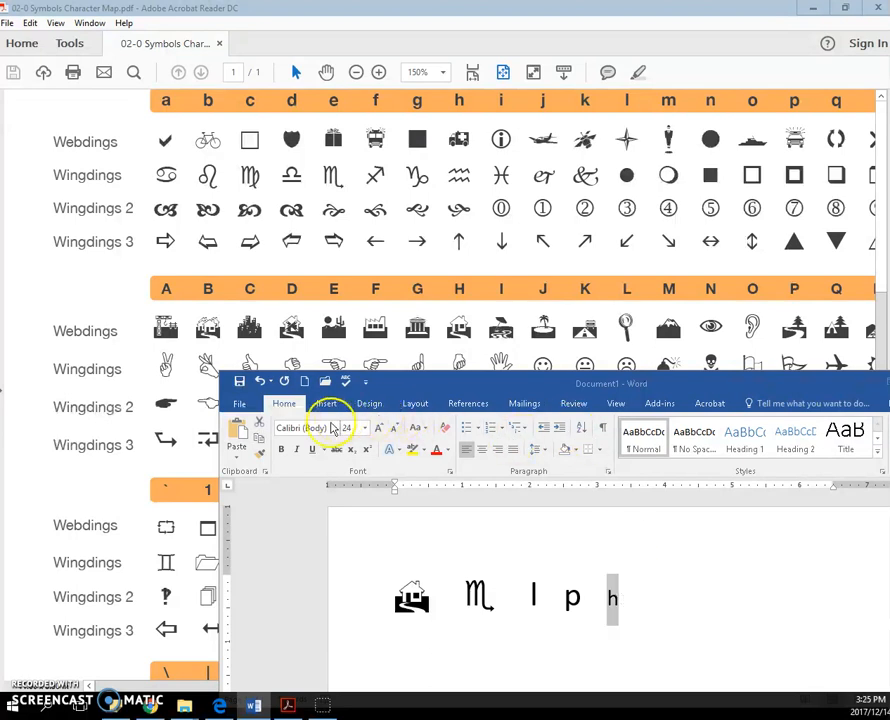
click(348, 428)
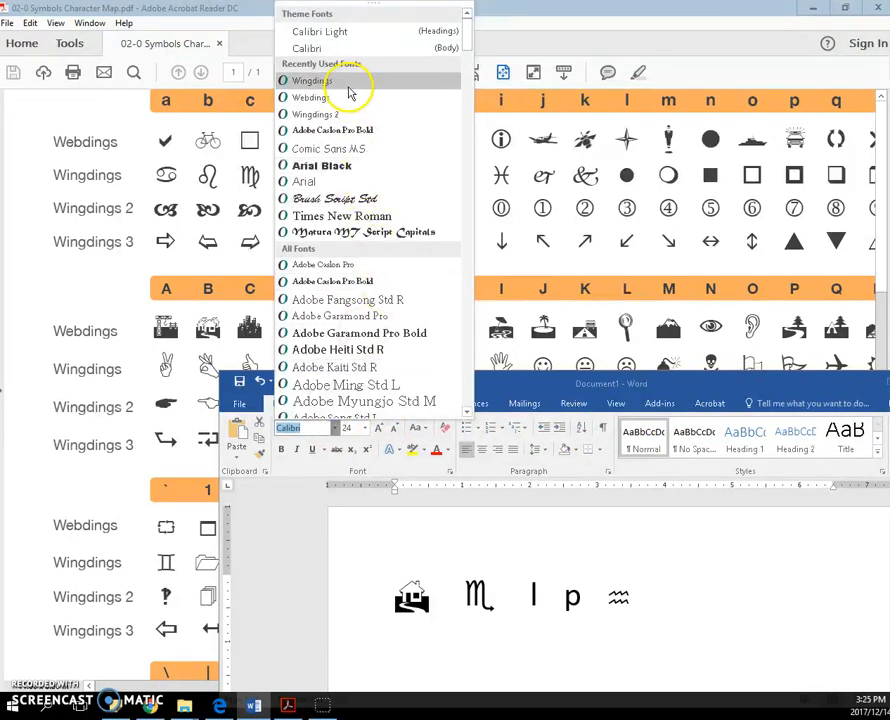
click(310, 80)
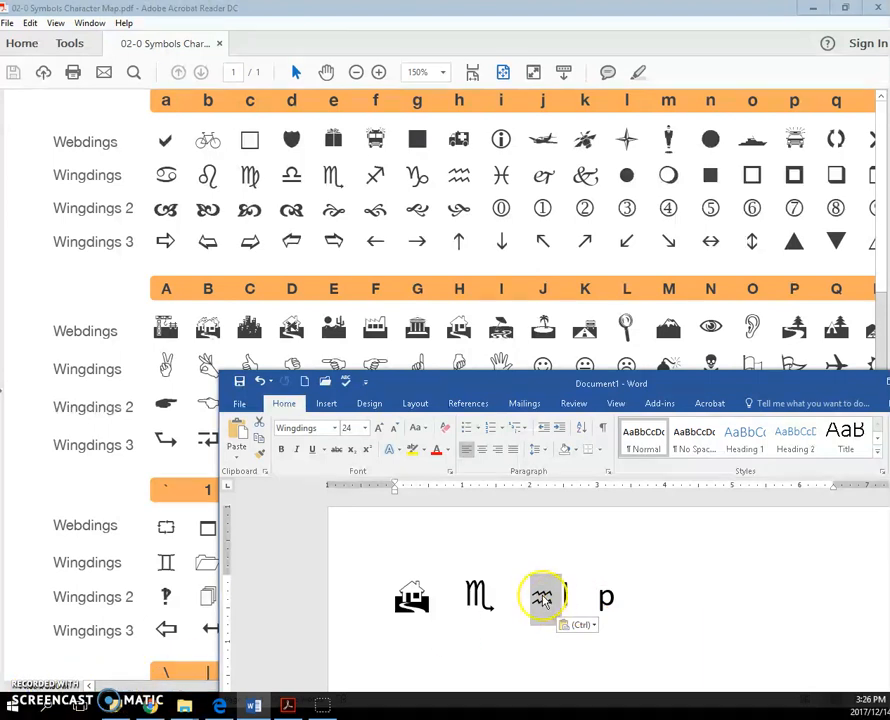
Step: Place the wave symbol between the scorpion-like sign and the l
click(378, 432)
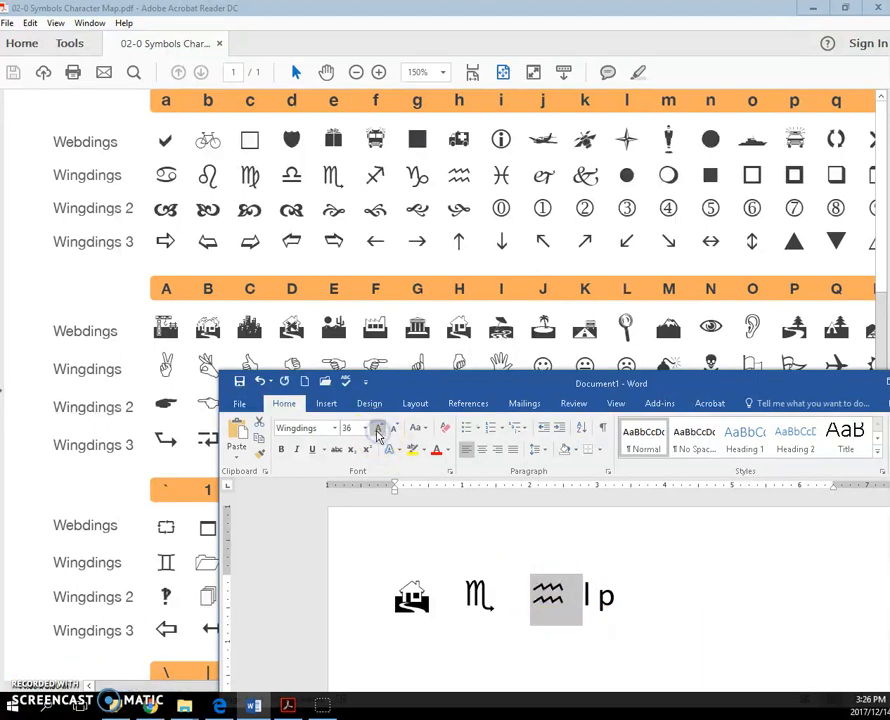
mouse_move(356, 428)
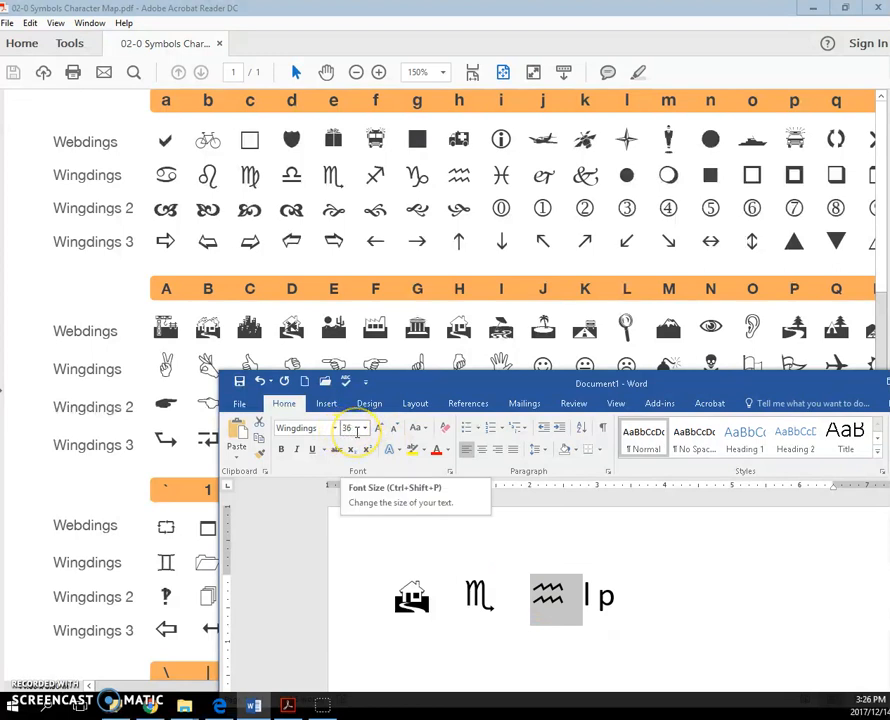